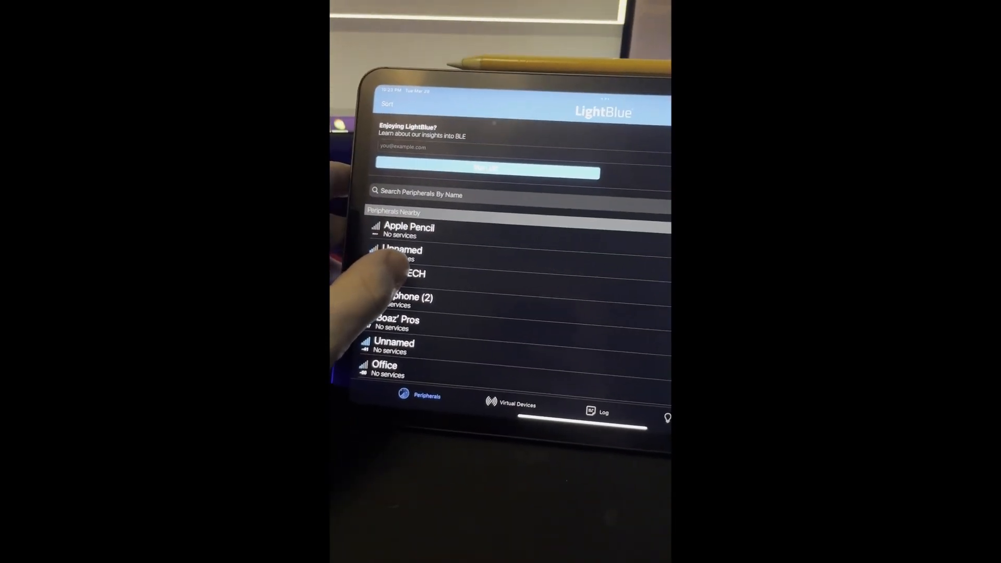
- Connect to the LED board peripheral and enter the UTF-8 string message 'boaz'
click(403, 273)
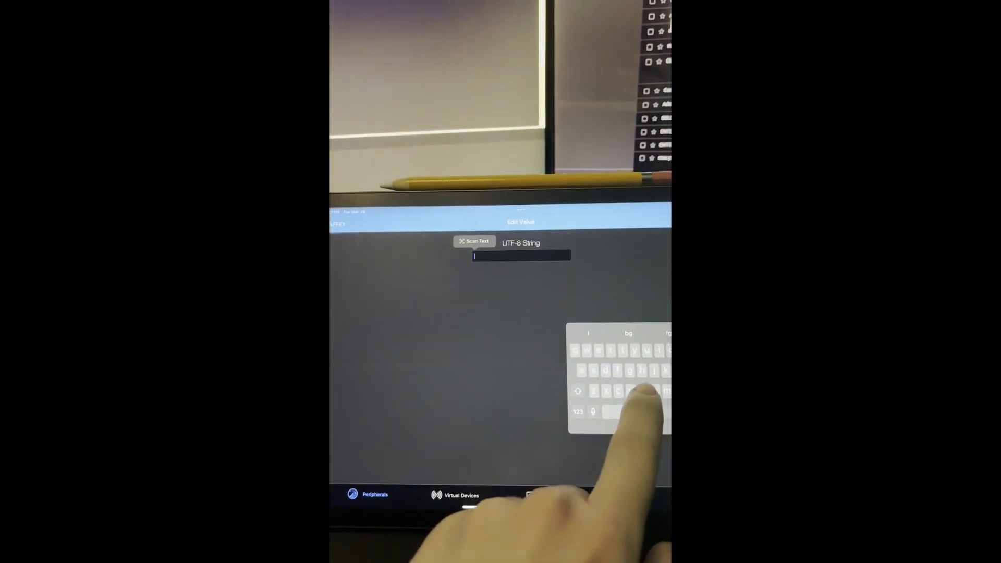
text(boaz)
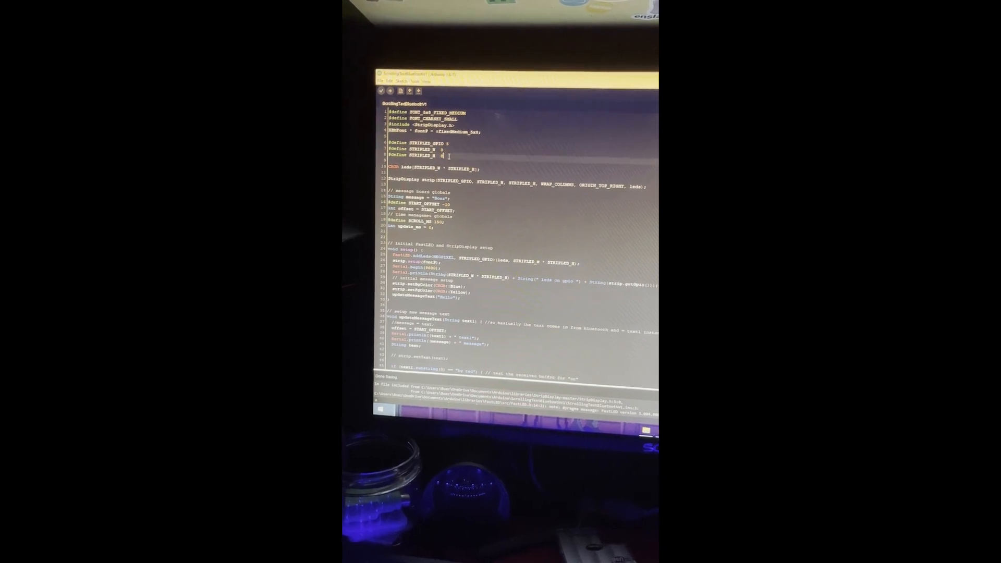
scroll(down, 3)
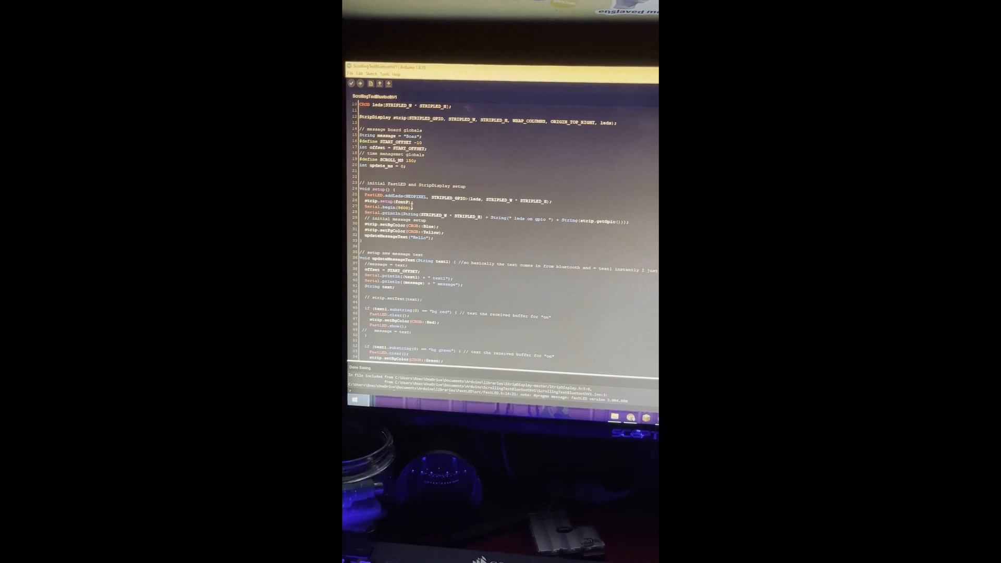
scroll(down, 3)
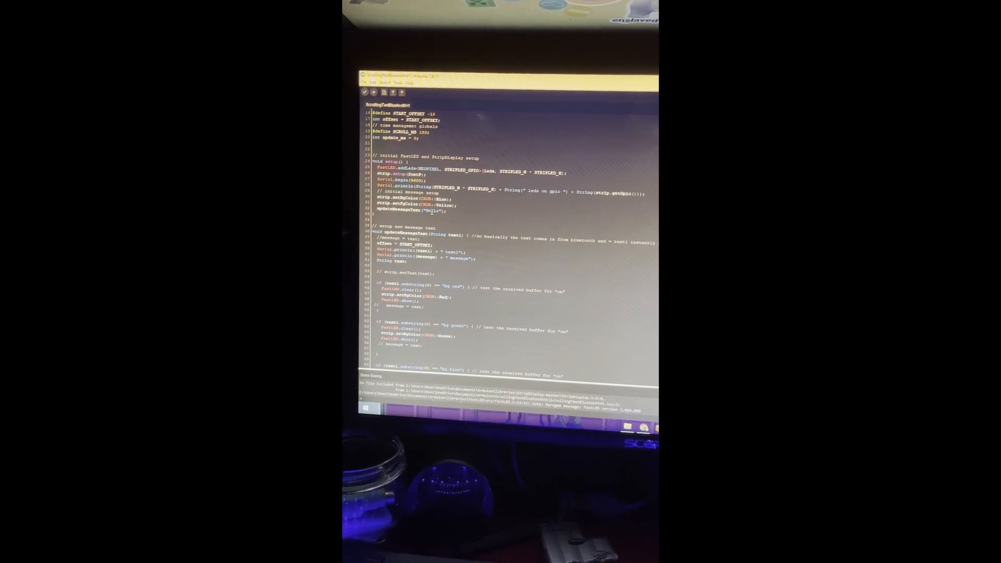
scroll(down, 3)
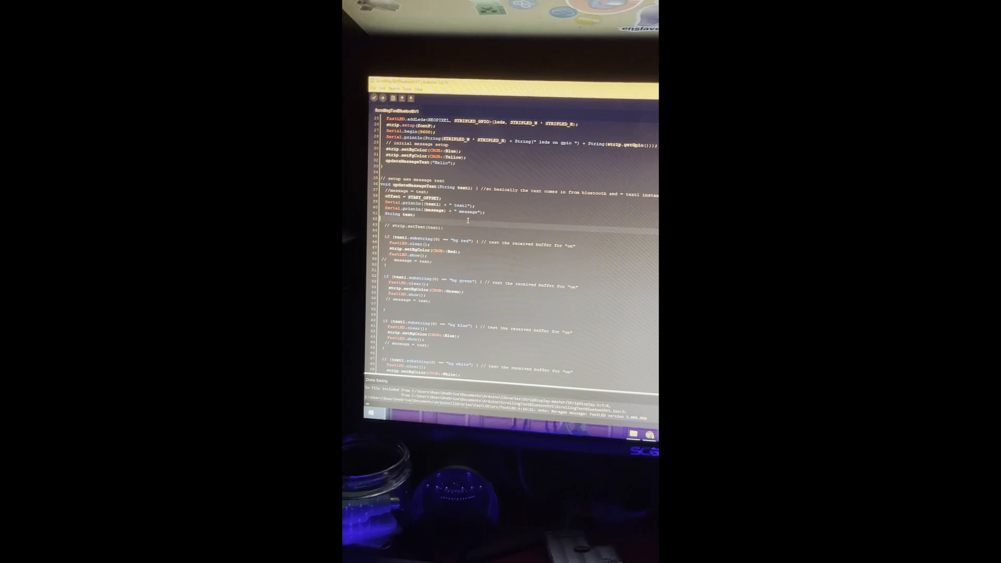
scroll(down, 3)
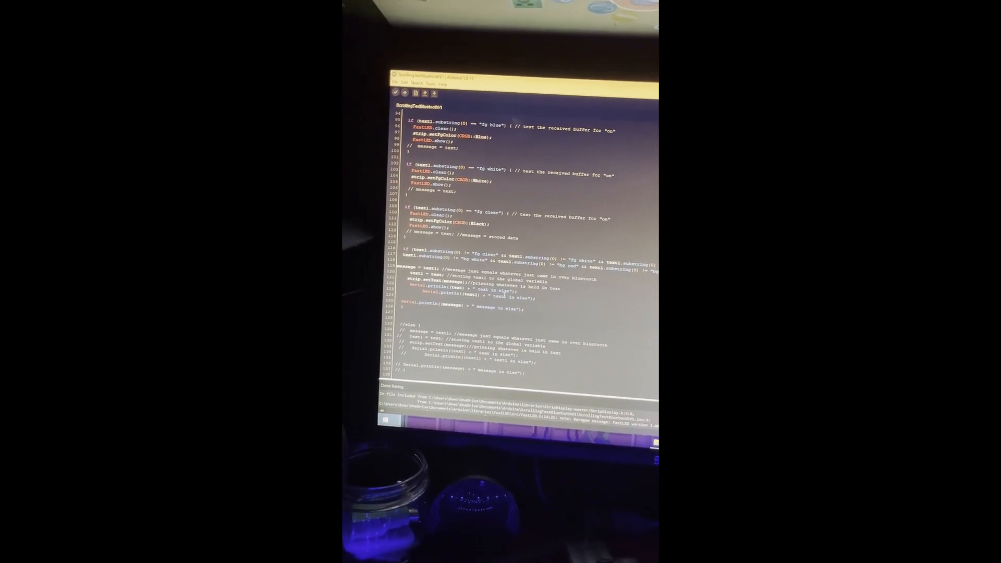
scroll(down, 3)
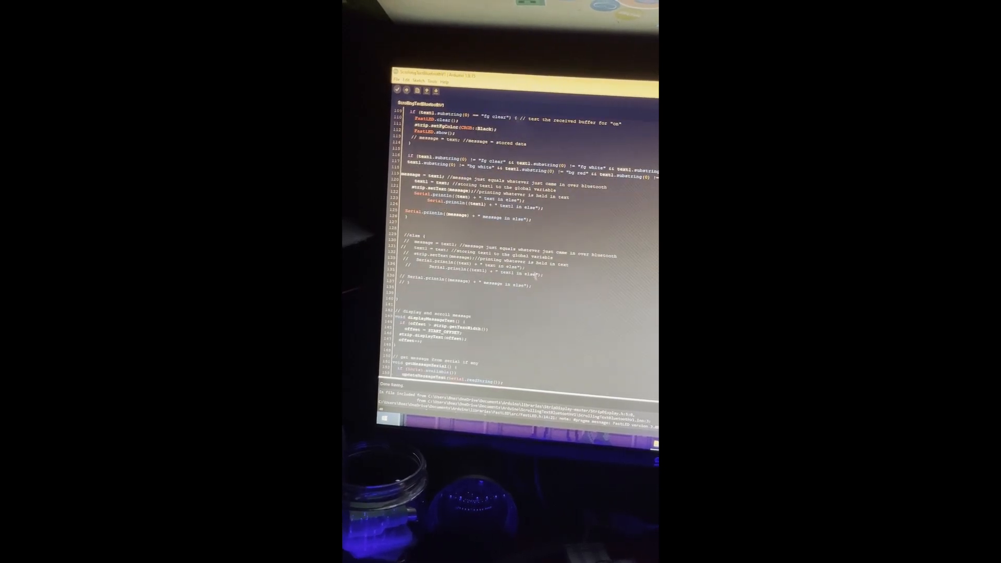
scroll(down, 3)
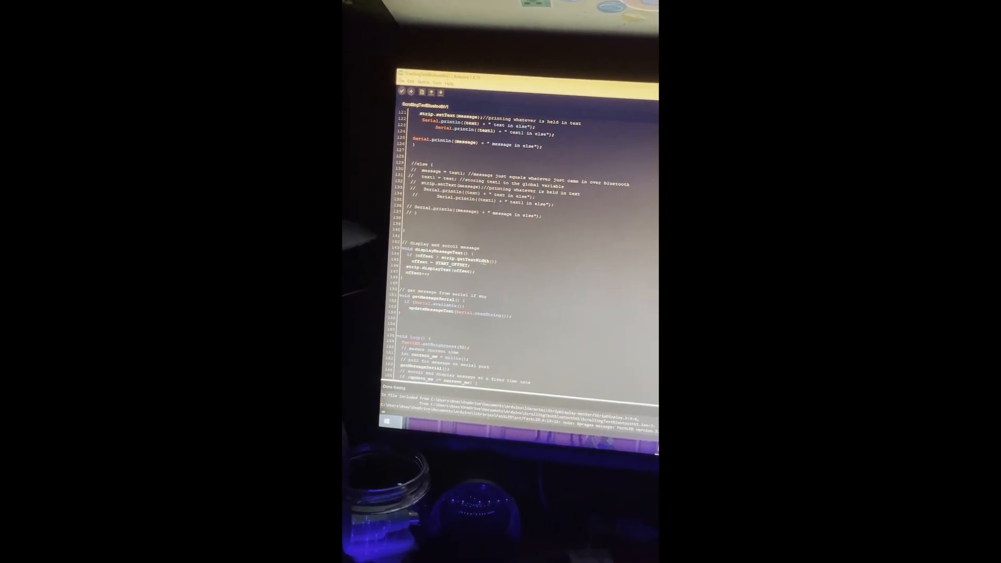
scroll(down, 3)
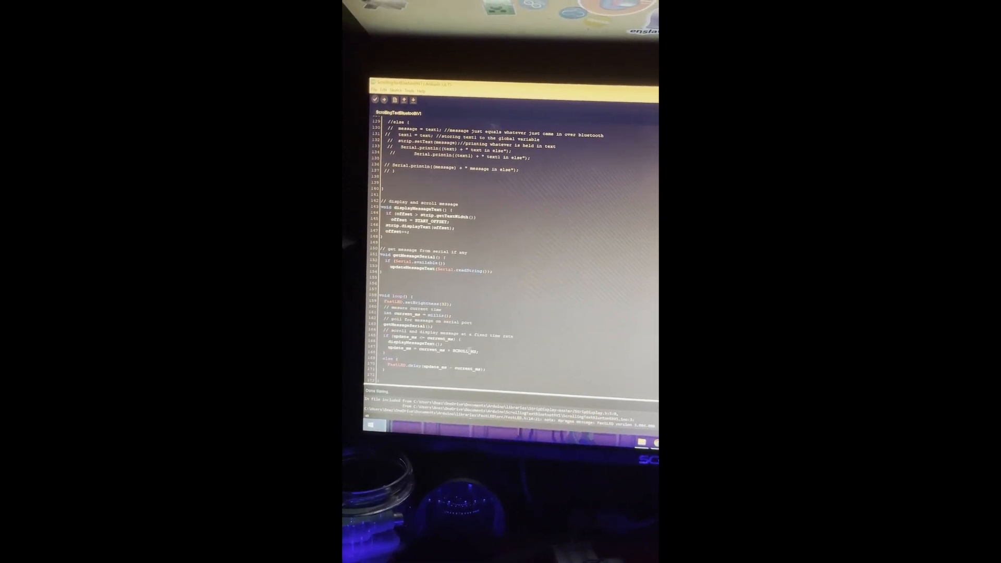